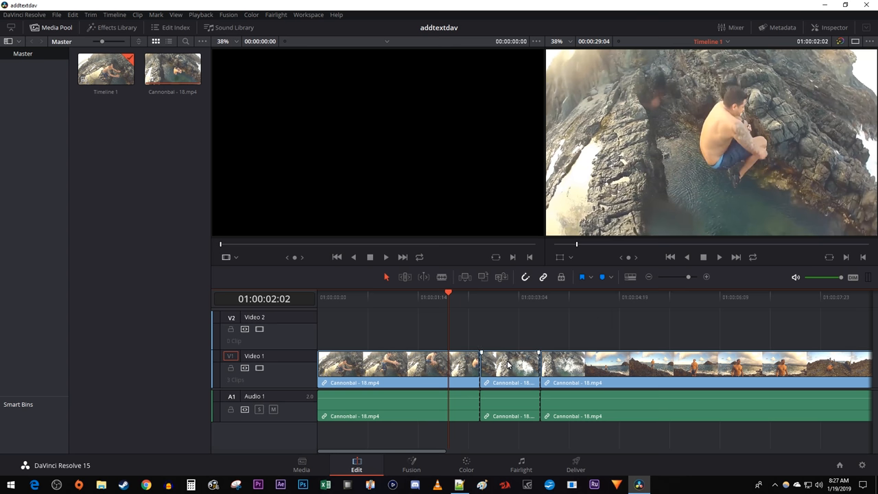
Step: Place the playhead over the middle Cannonbal clip on Video 1 to show its frame
{"action": "left_click", "coordinate": [512, 297]}
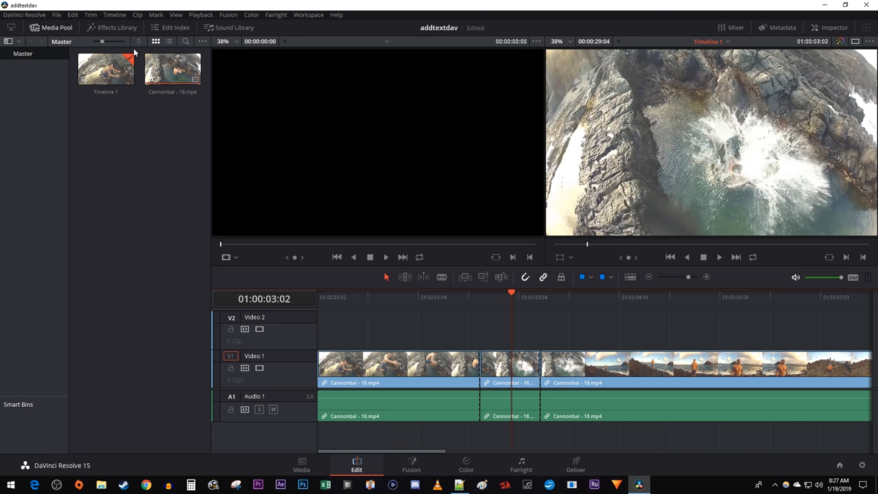
Step: Search the OpenFX library for 'Shake' and drop Camera Shake onto the middle Cannonbal clip
{"action": "left_click", "coordinate": [112, 28]}
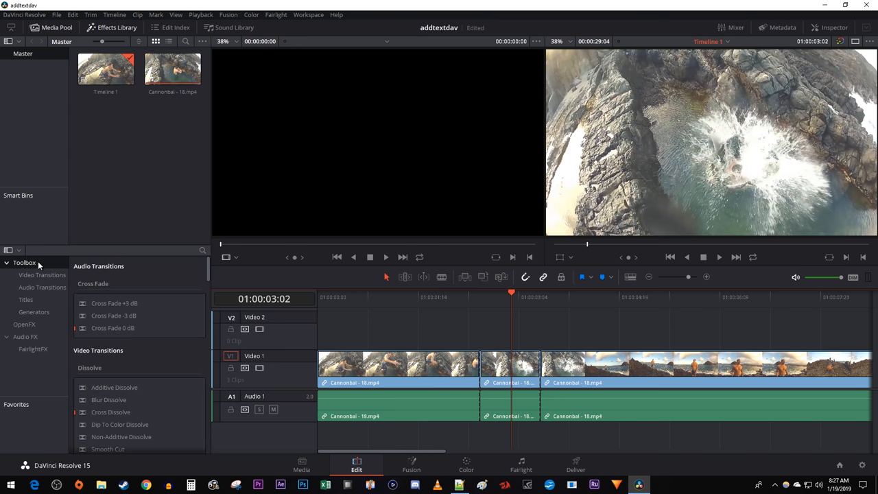
{"action": "left_click", "coordinate": [25, 323]}
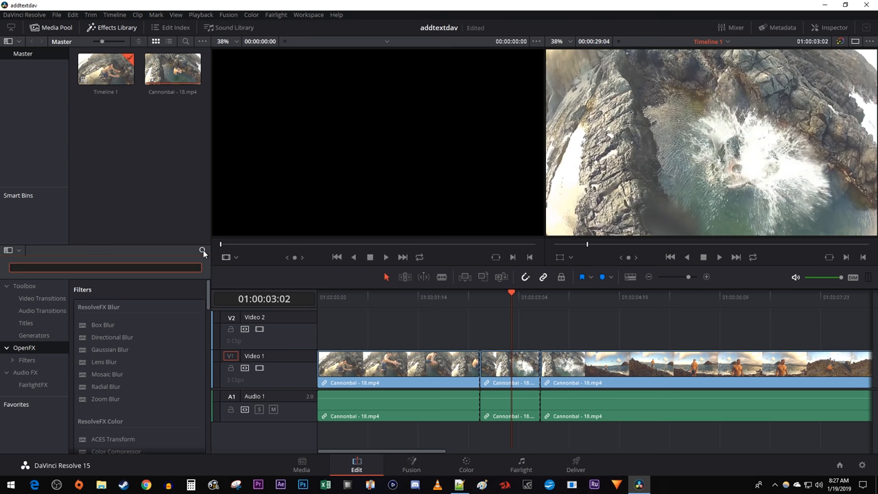
{"action": "type", "text": "Shake"}
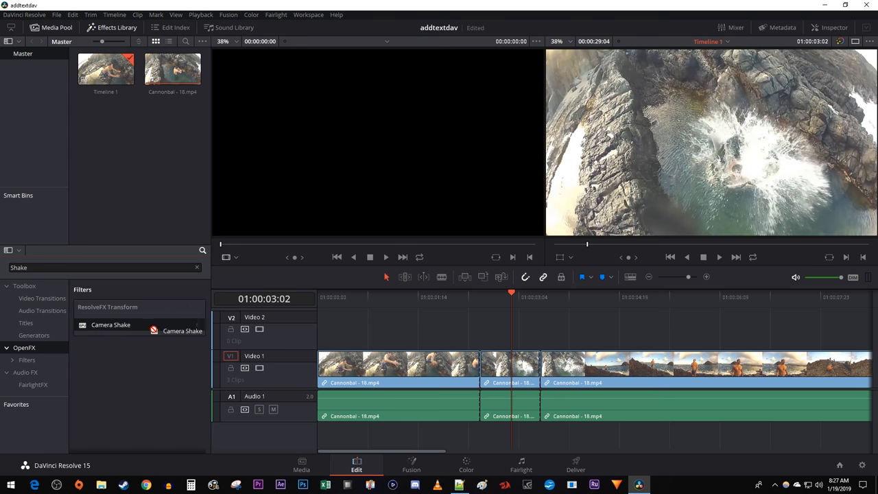
{"action": "left_click", "coordinate": [510, 364]}
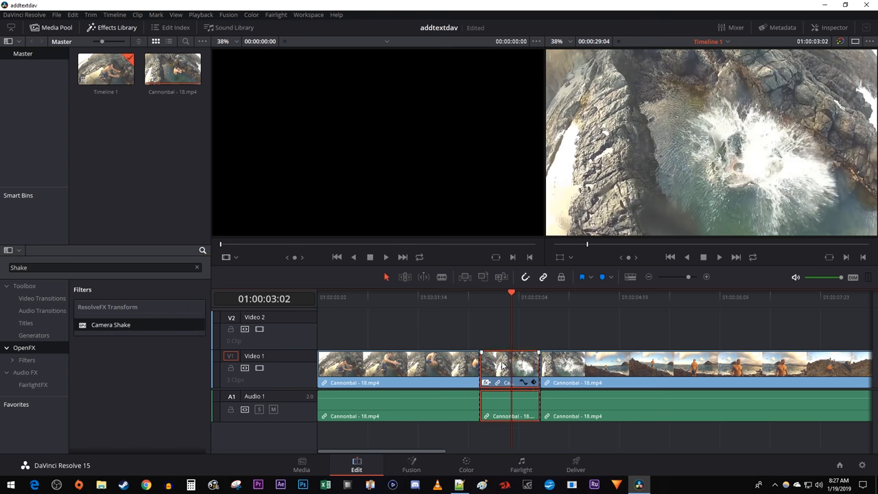
Step: In the Inspector's OpenFX settings, set pan amplitude to 0.703 and tilt amplitude to 0.890
{"action": "left_click", "coordinate": [834, 28]}
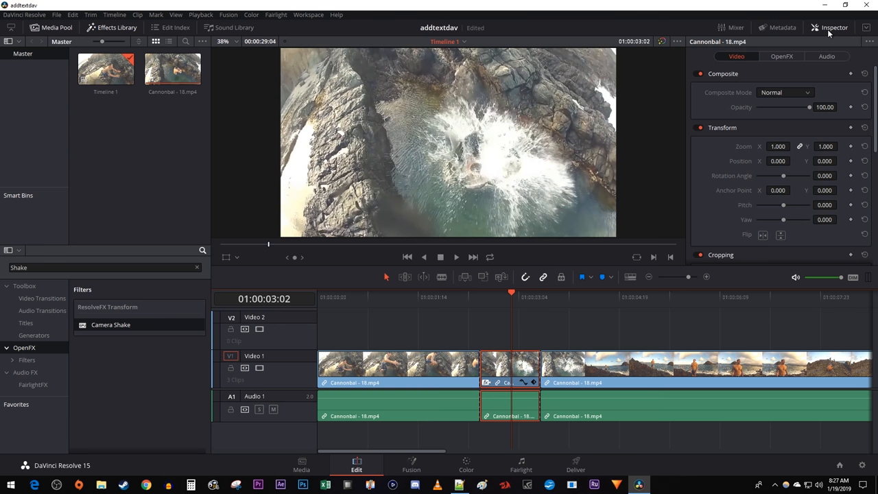
{"action": "left_click", "coordinate": [783, 56]}
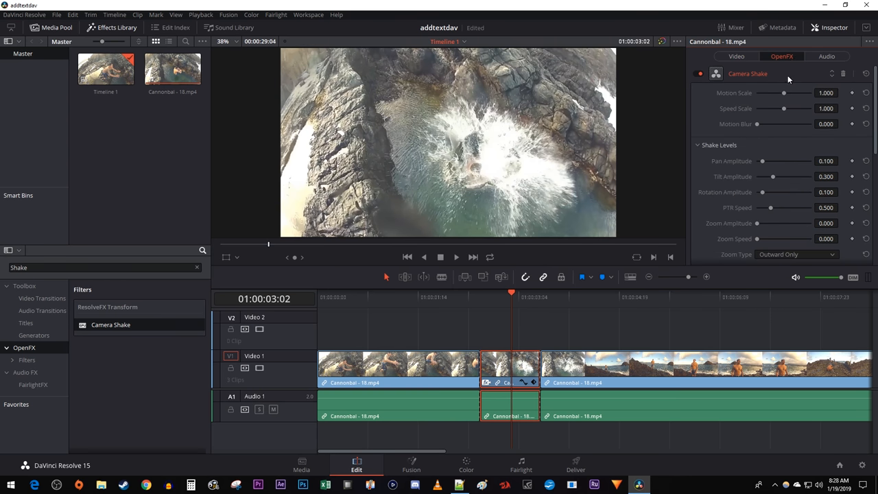
{"action": "left_click_drag", "start_coordinate": [761, 160], "coordinate": [774, 161]}
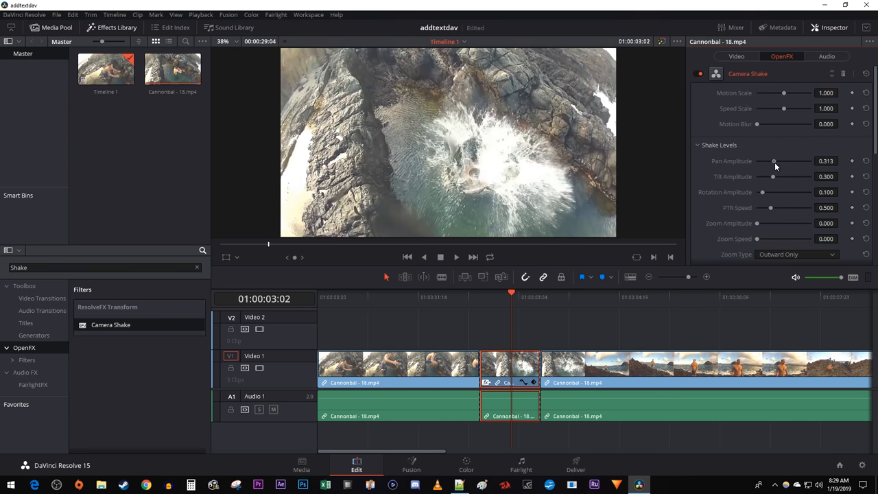
{"action": "left_click_drag", "start_coordinate": [774, 160], "coordinate": [795, 161]}
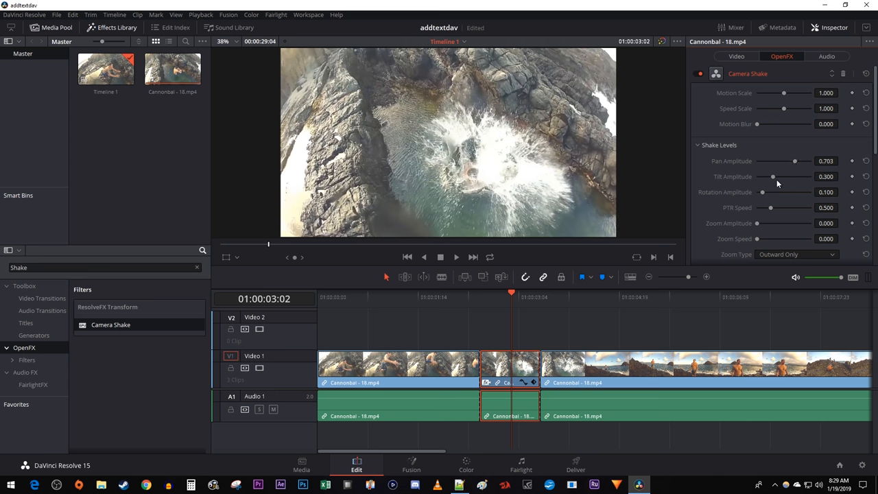
{"action": "left_click_drag", "start_coordinate": [773, 176], "coordinate": [802, 176]}
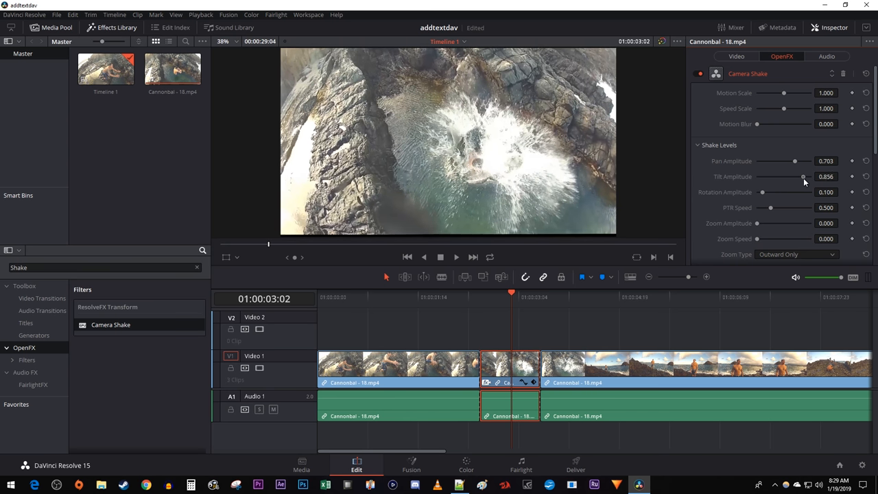
{"action": "left_click_drag", "start_coordinate": [803, 176], "coordinate": [806, 177]}
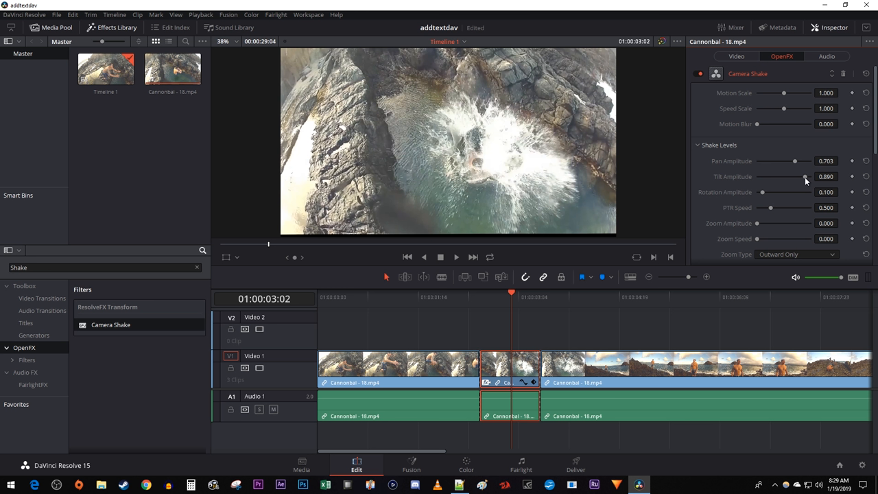
{"action": "mouse_move", "coordinate": [813, 184]}
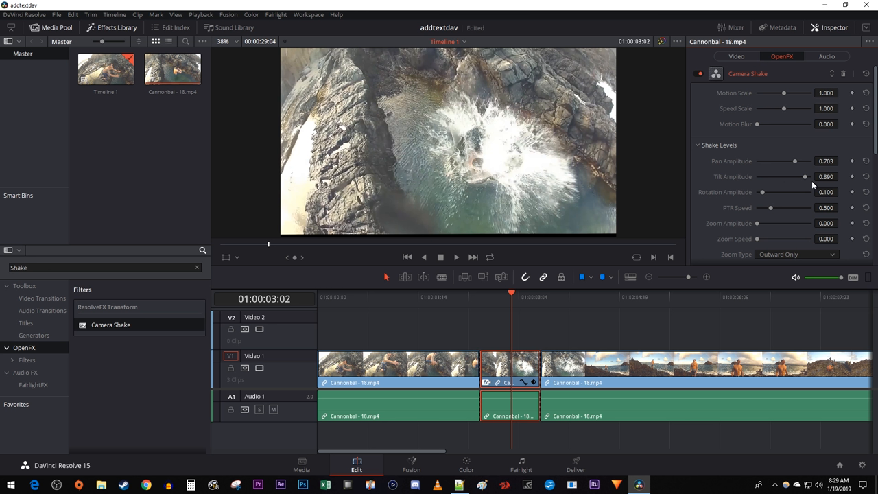
{"action": "mouse_move", "coordinate": [787, 185]}
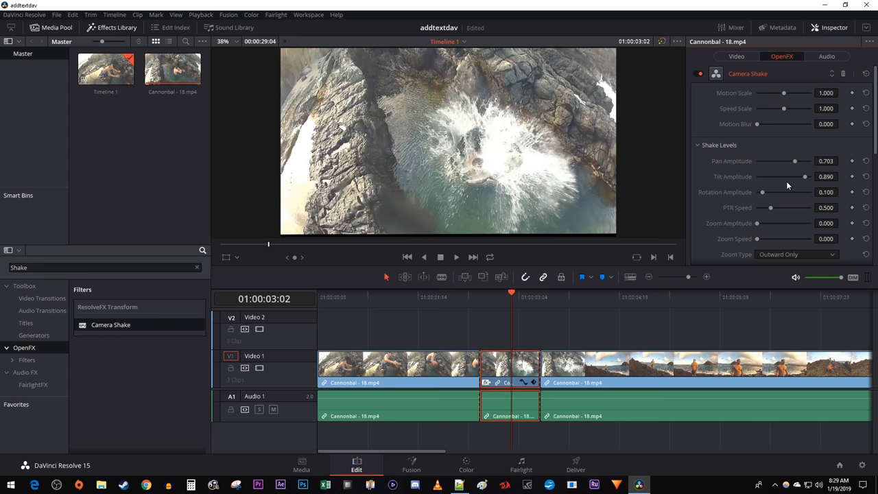
{"action": "mouse_move", "coordinate": [771, 211]}
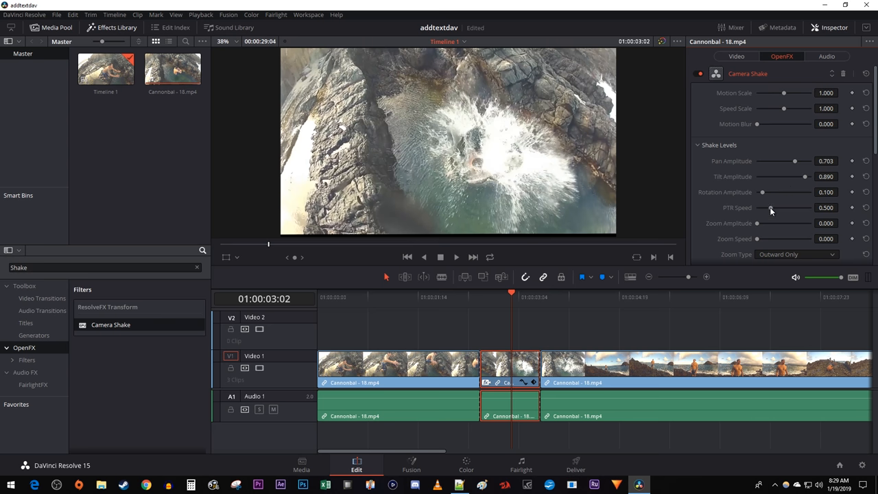
Step: Set PTR speed to 1.424 and zoom to crop to 0.106, then play back the shake
{"action": "left_click_drag", "start_coordinate": [772, 208], "coordinate": [796, 208]}
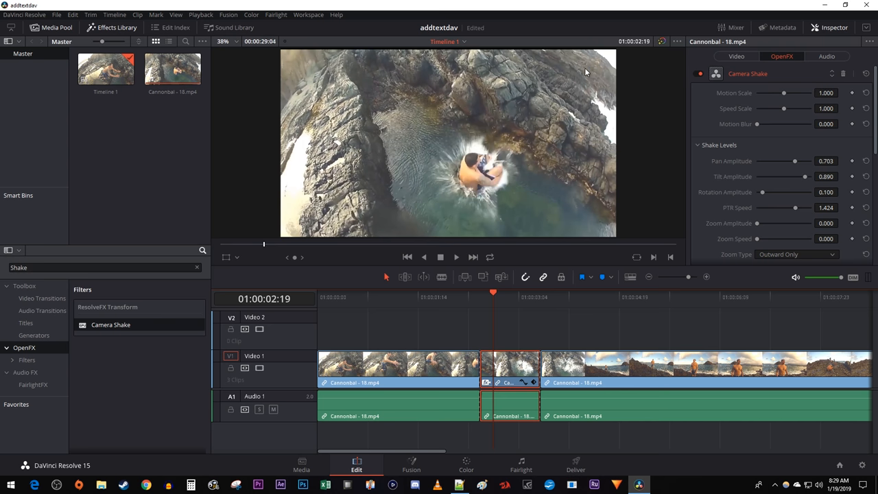
{"action": "scroll", "scroll_direction": "down", "scroll_amount": 3}
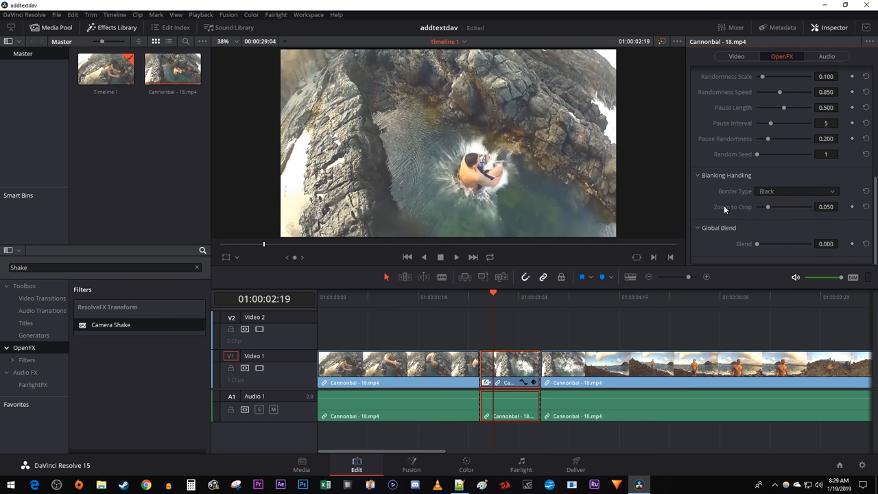
{"action": "left_click_drag", "start_coordinate": [768, 206], "coordinate": [779, 207]}
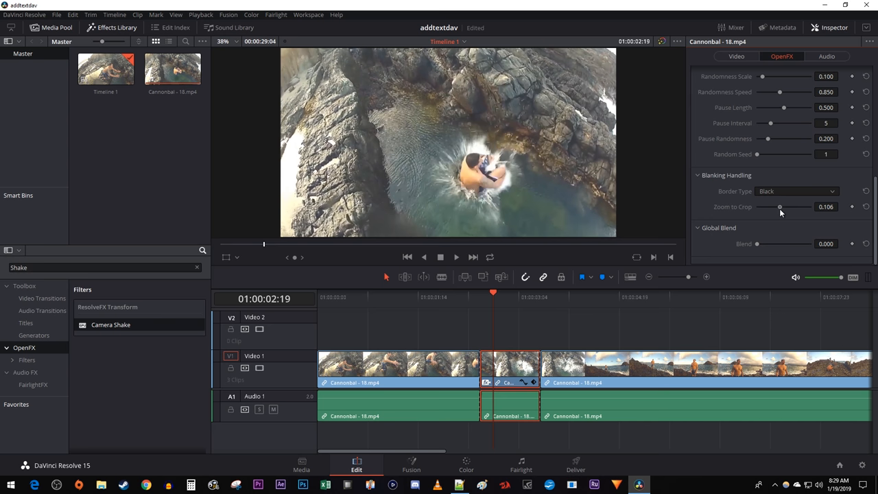
{"action": "left_click", "coordinate": [456, 257]}
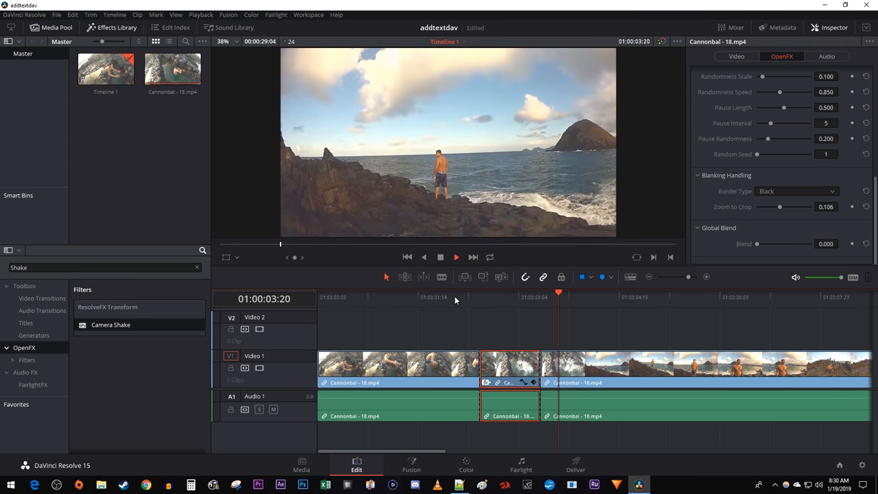